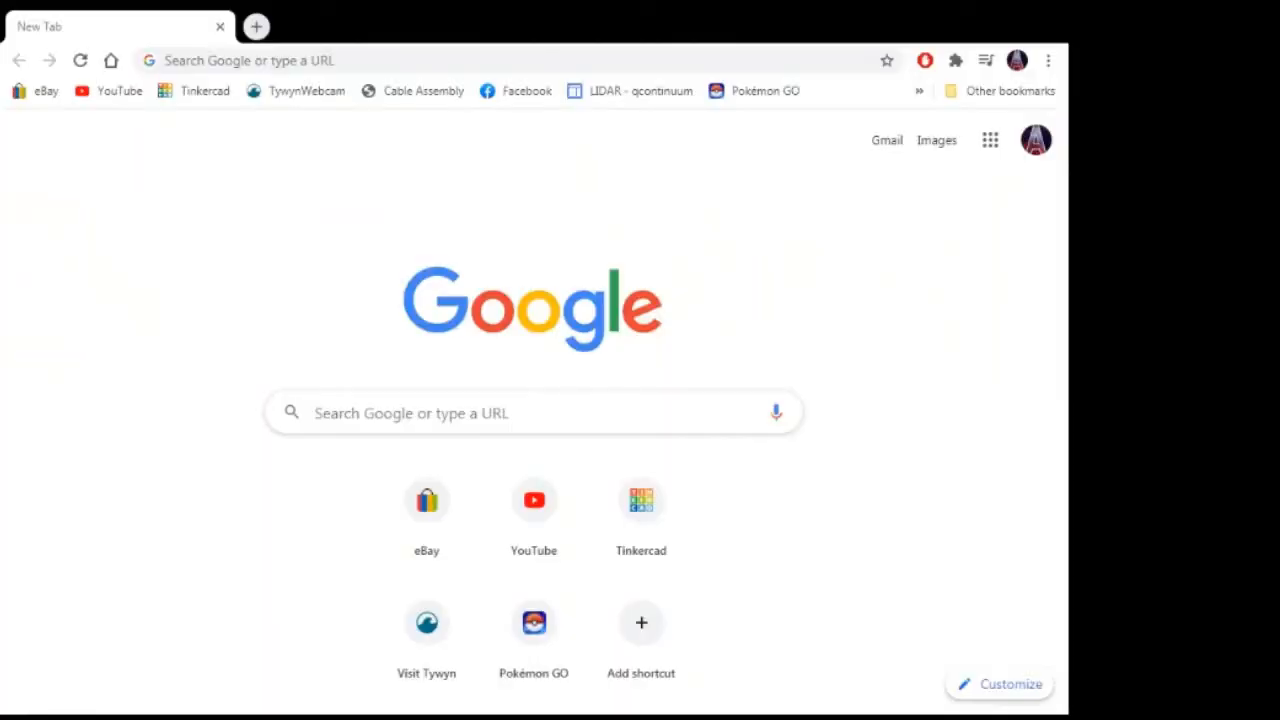
- Search Google for 'usb host' and reach the USB Host Shield Library 2.0 downloads list
{"action": "left_click", "coordinate": [532, 412]}
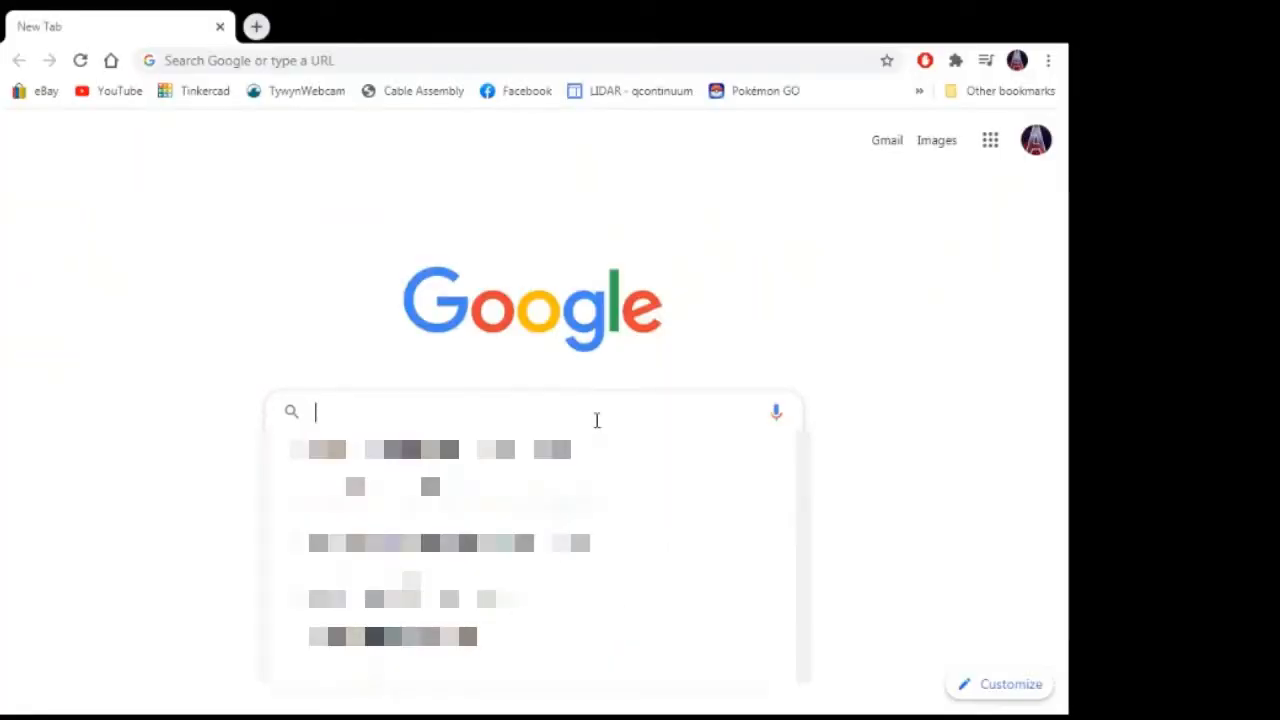
{"action": "type", "text": "usb host library 2.0"}
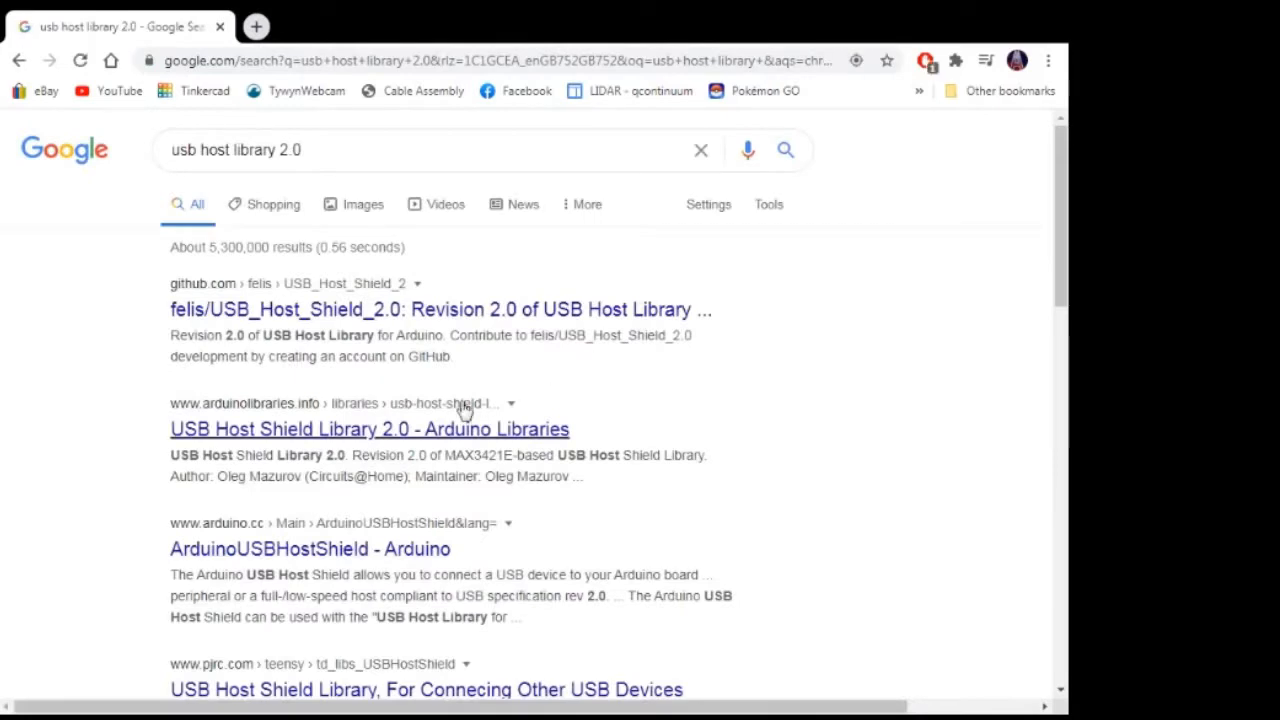
{"action": "left_click", "coordinate": [372, 428]}
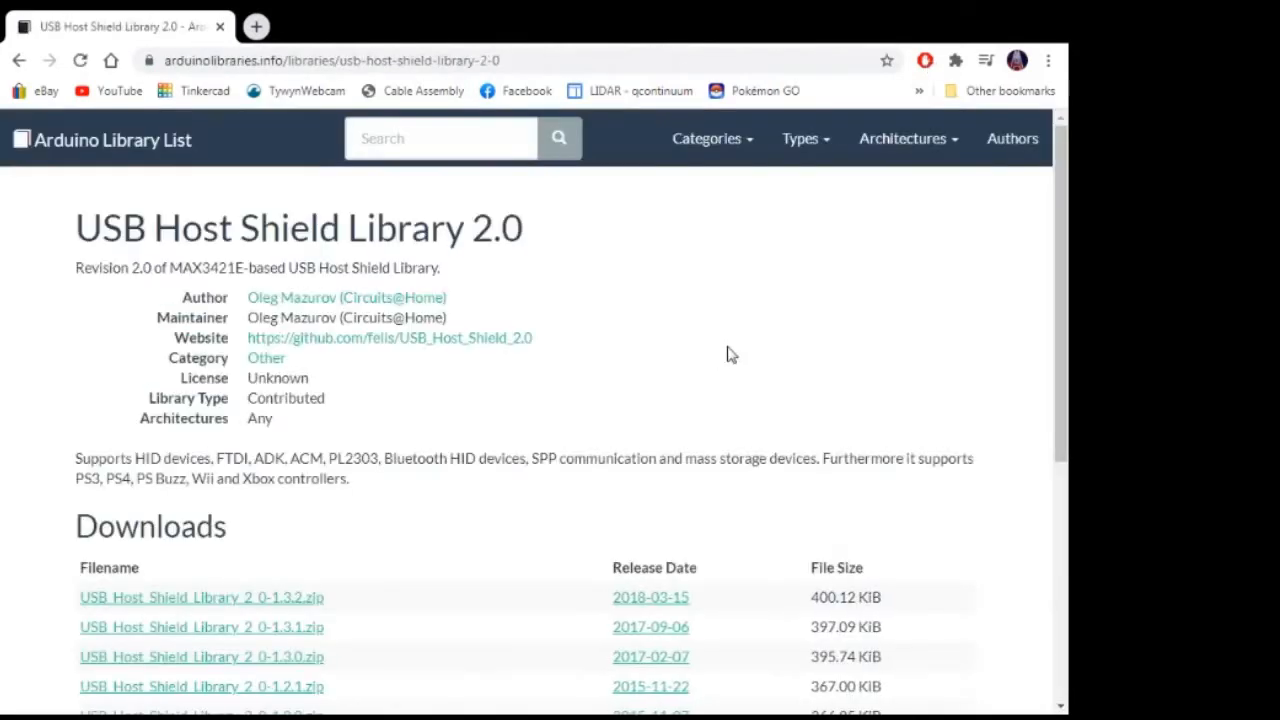
{"action": "mouse_move", "coordinate": [1024, 212]}
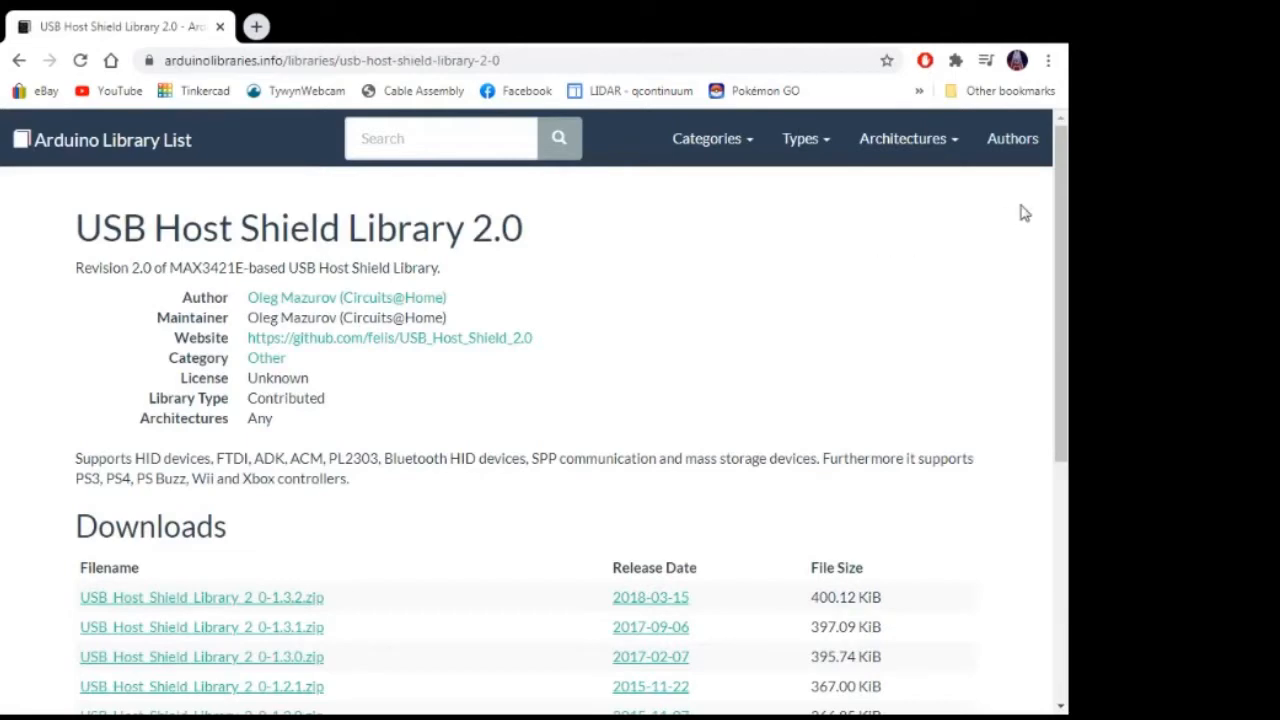
{"action": "scroll", "scroll_direction": "down", "scroll_amount": 3}
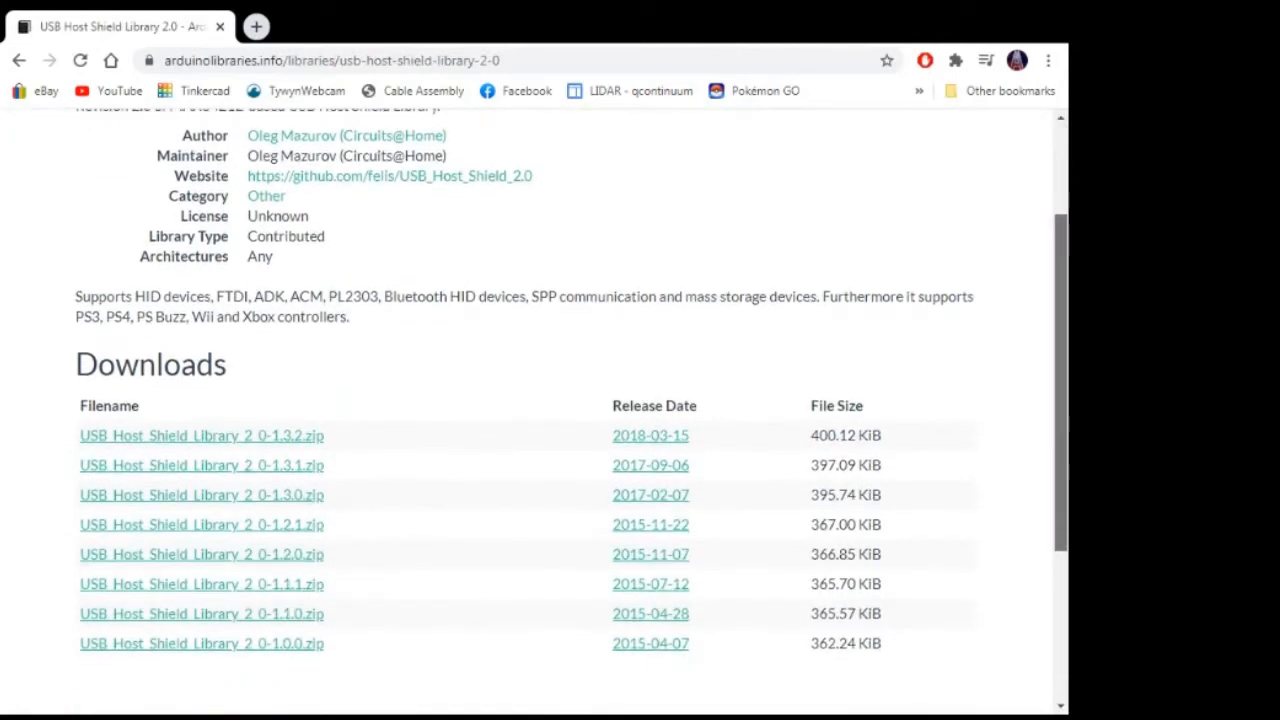
{"action": "left_click", "coordinate": [200, 436]}
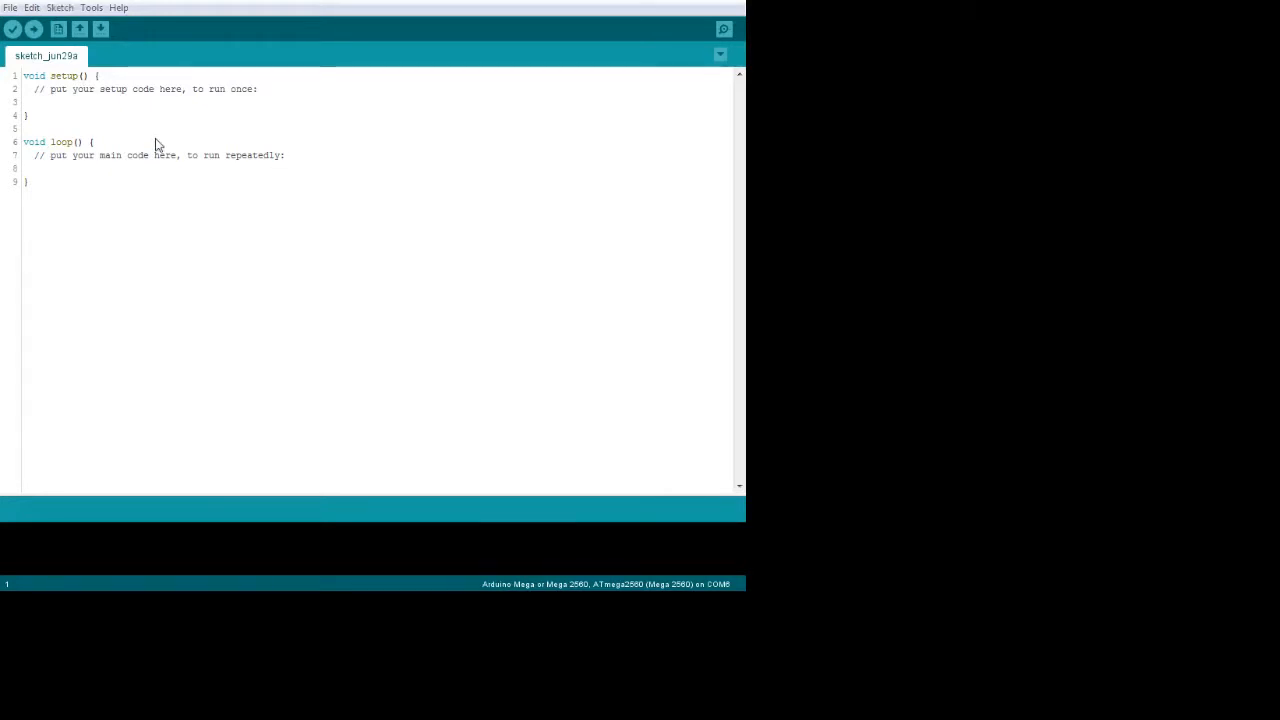
{"action": "mouse_move", "coordinate": [116, 280]}
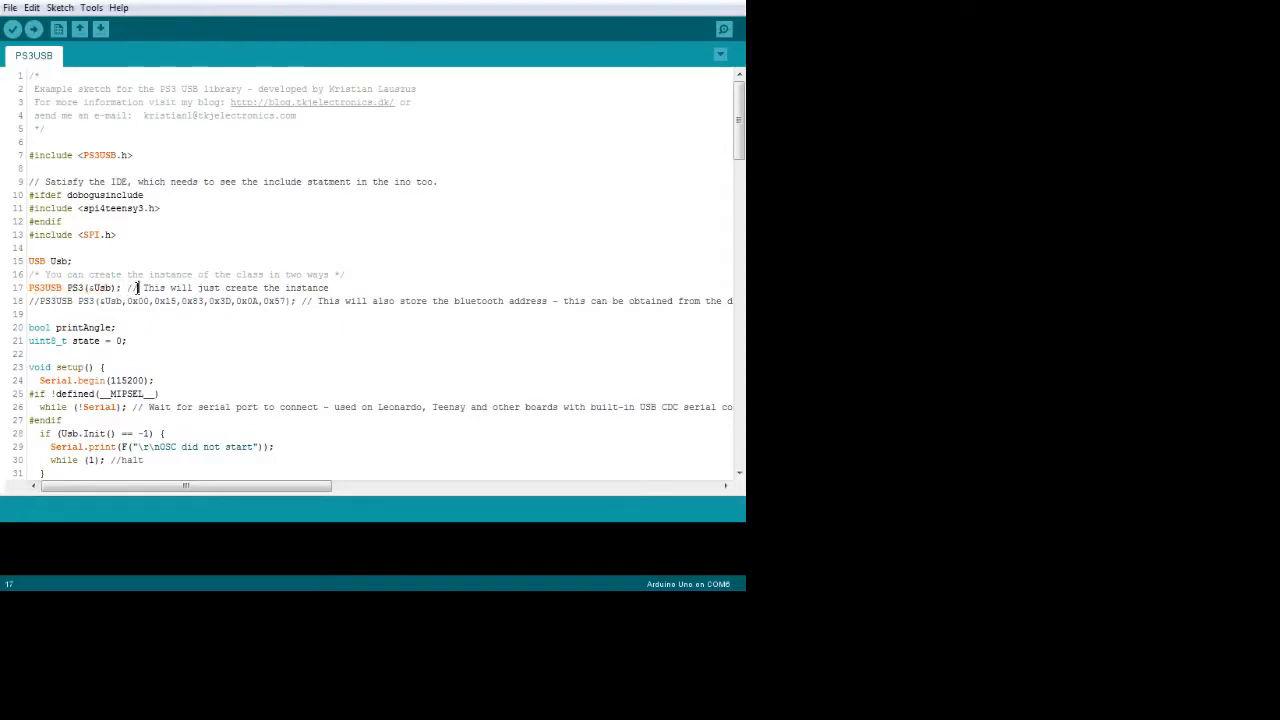
- Load the PS3BT example from the USB Host Shield Library 2.0 PS3 examples
{"action": "left_click", "coordinate": [44, 28]}
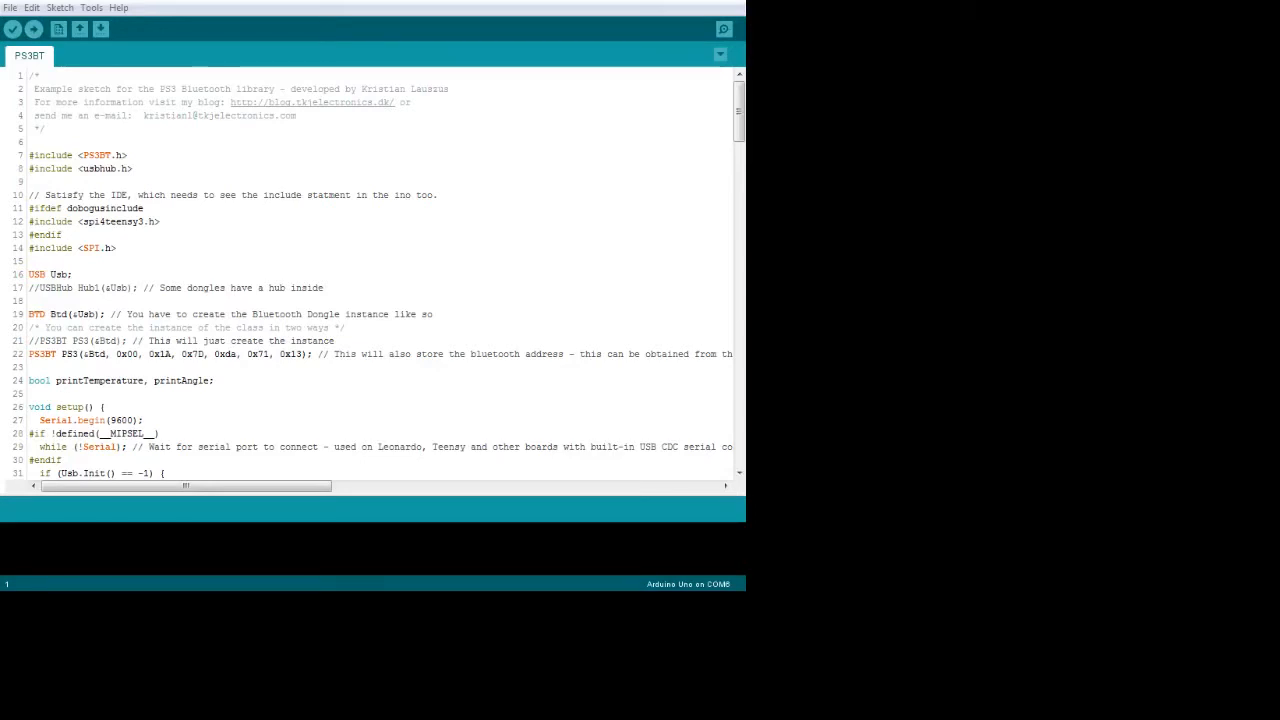
- Uncomment 'PS3BT PS3(&Btd);', comment the address-based line, and upload the sketch
{"action": "left_click_drag", "start_coordinate": [28, 352], "coordinate": [176, 352]}
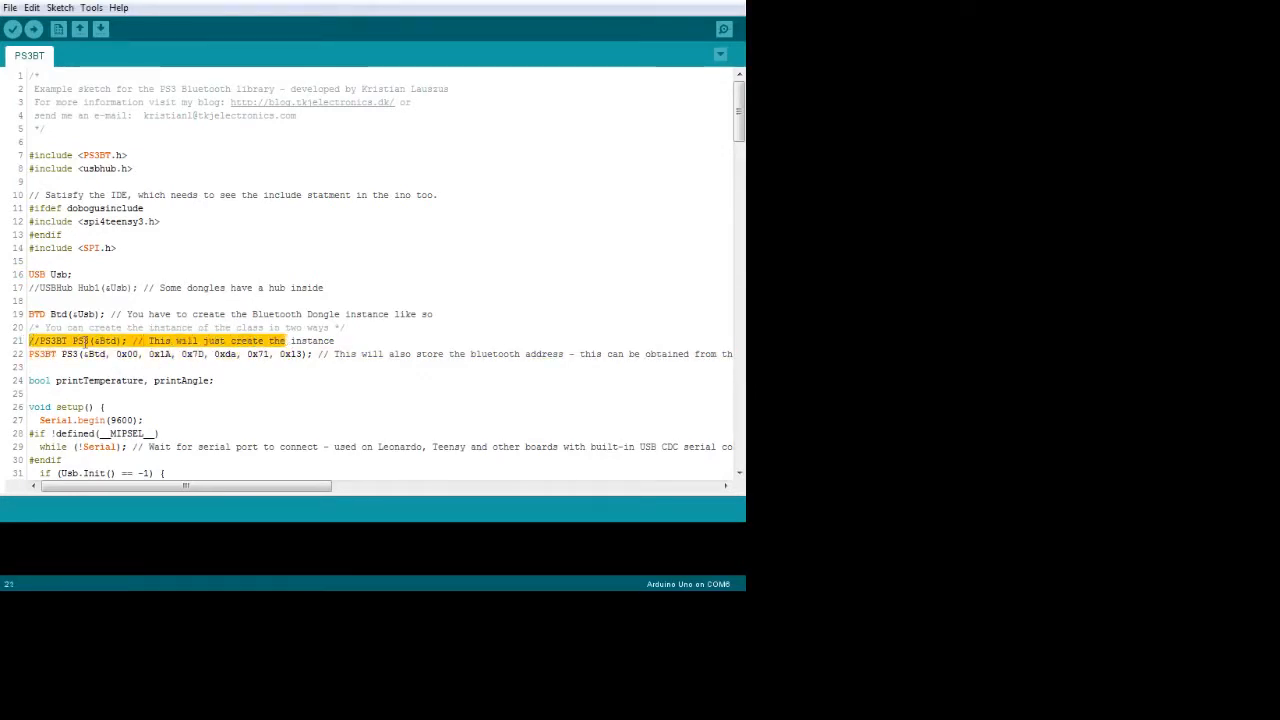
{"action": "left_click", "coordinate": [180, 260]}
{"action": "type", "text": "//"}
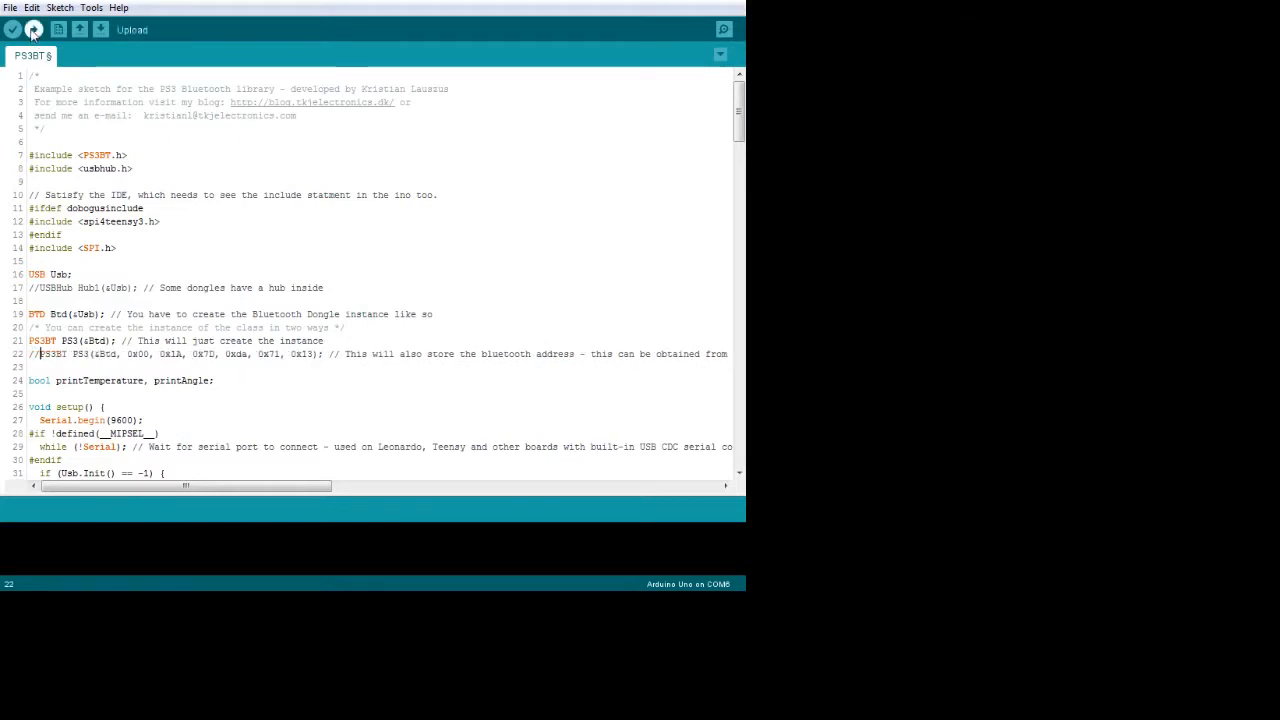
{"action": "left_click", "coordinate": [18, 30]}
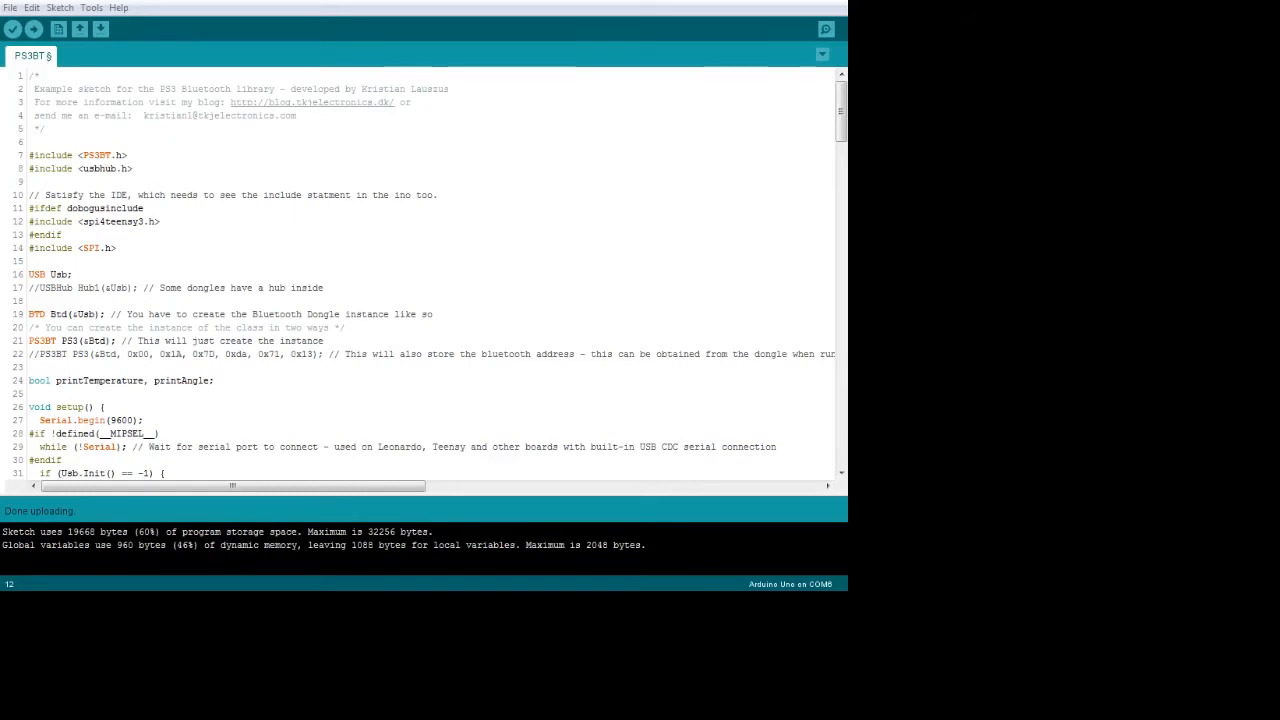
- Scroll through the PS3BT loop to the getButtonClick handling for Triangle, Circle, Cross, Square
{"action": "scroll", "scroll_direction": "down", "scroll_amount": 3}
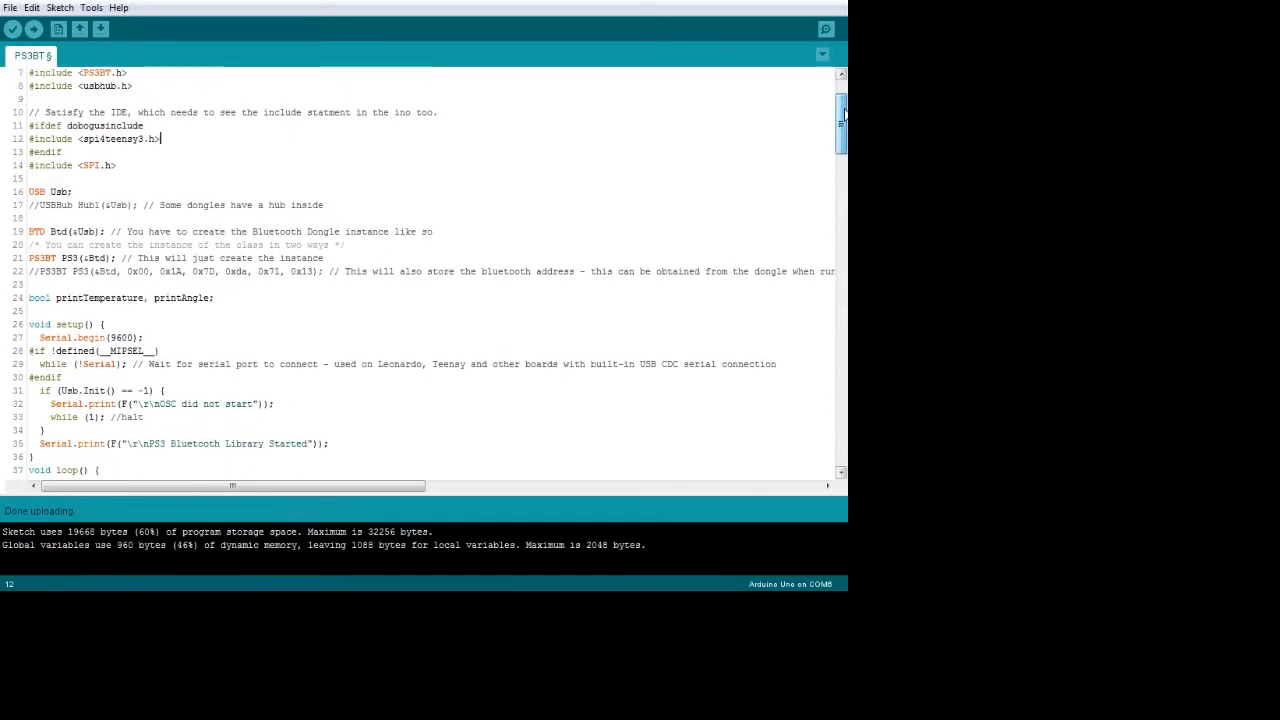
{"action": "scroll", "scroll_direction": "down", "scroll_amount": 3}
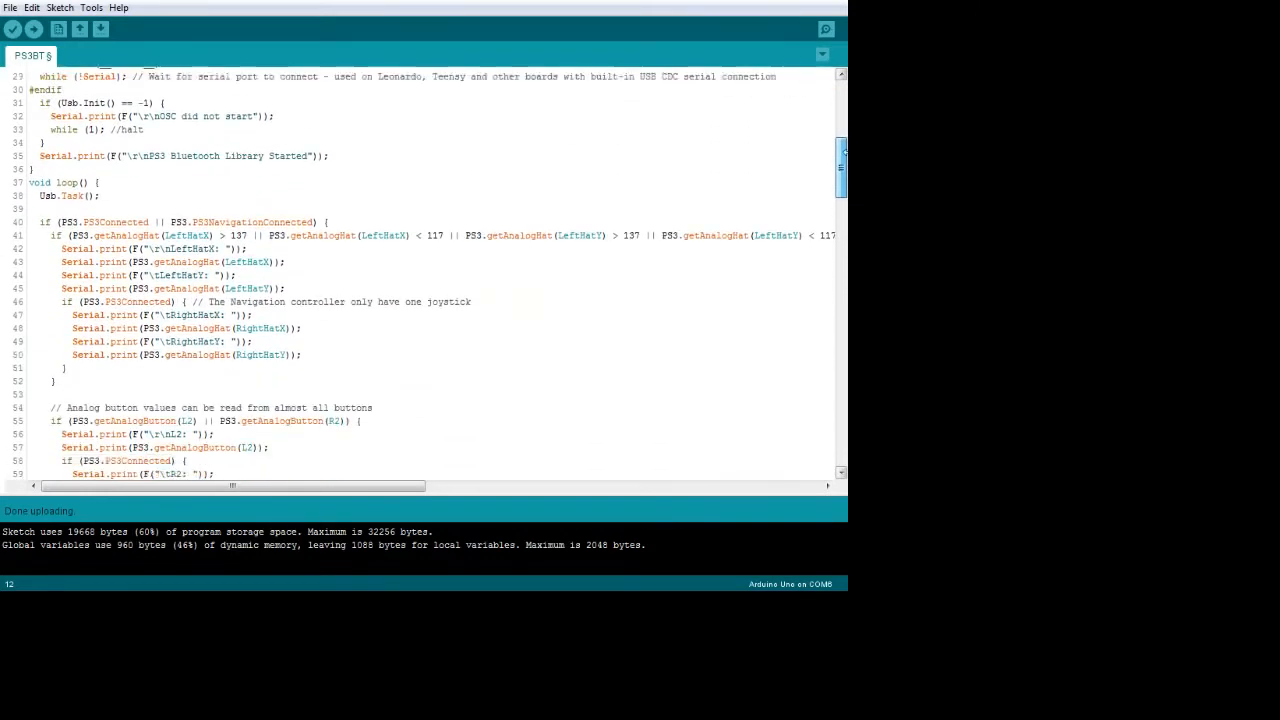
{"action": "scroll", "scroll_direction": "down", "scroll_amount": 3}
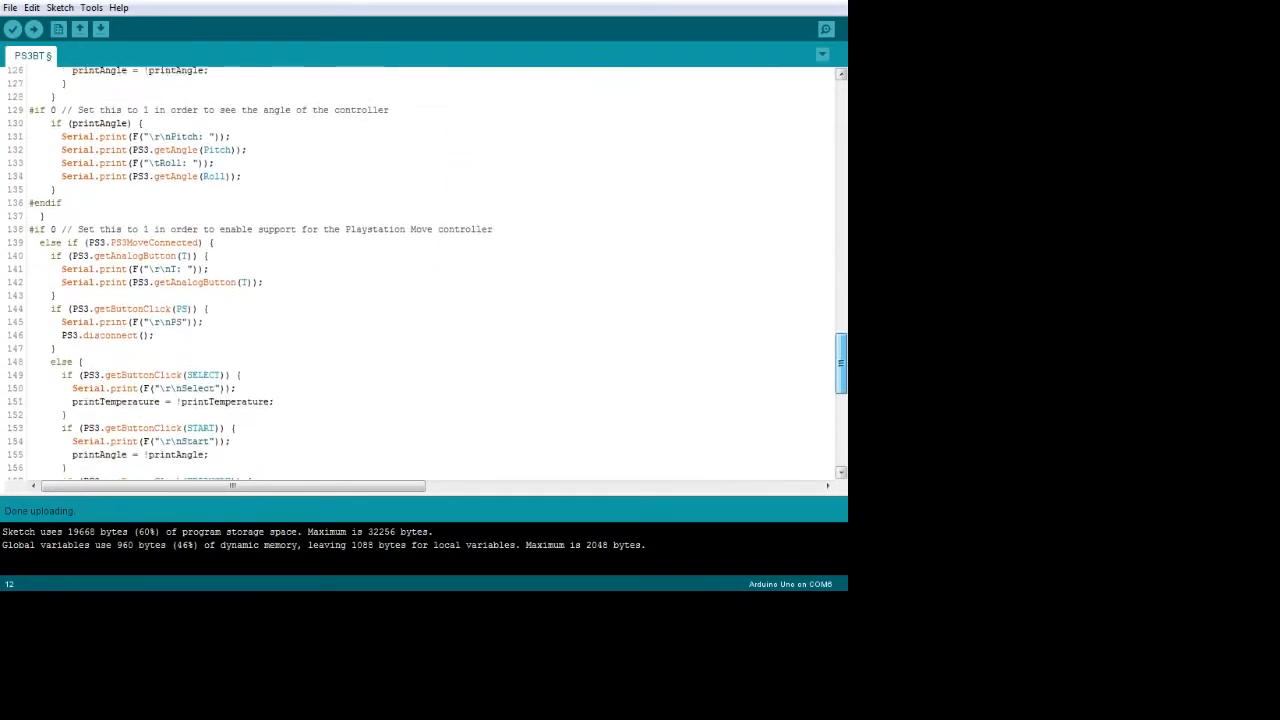
{"action": "scroll", "scroll_direction": "down", "scroll_amount": 3}
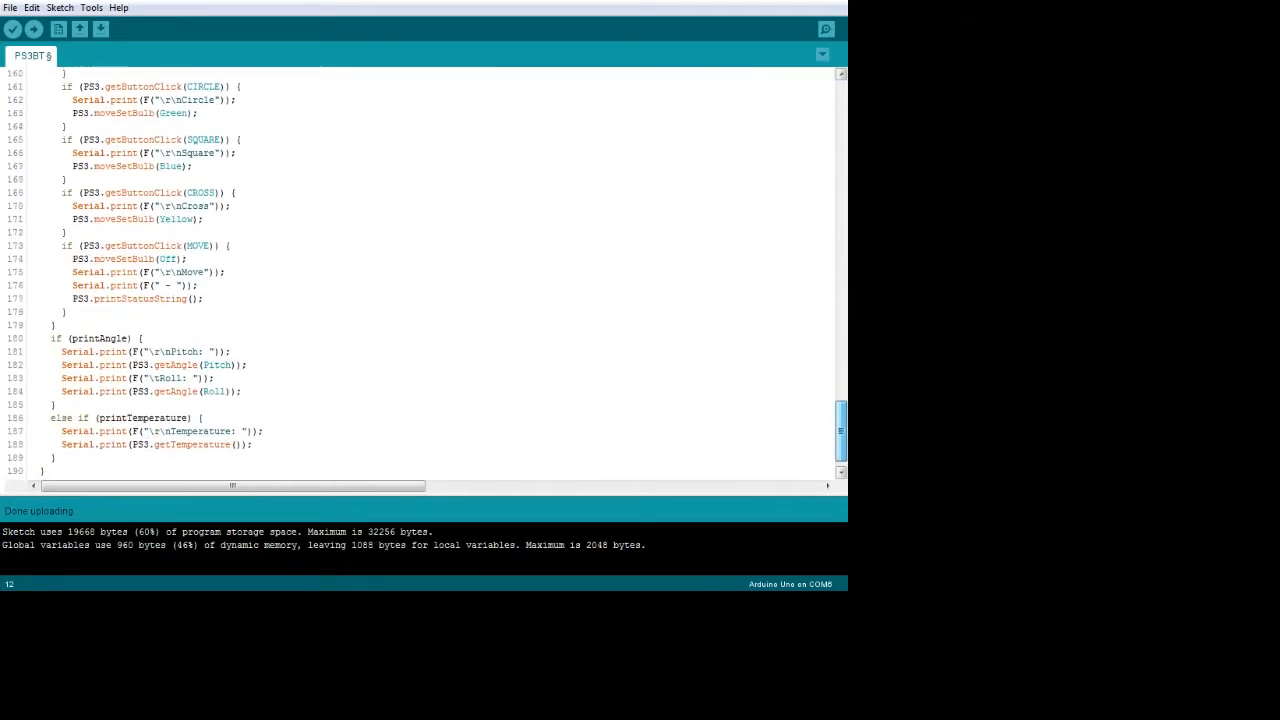
{"action": "scroll", "scroll_direction": "down", "scroll_amount": 3}
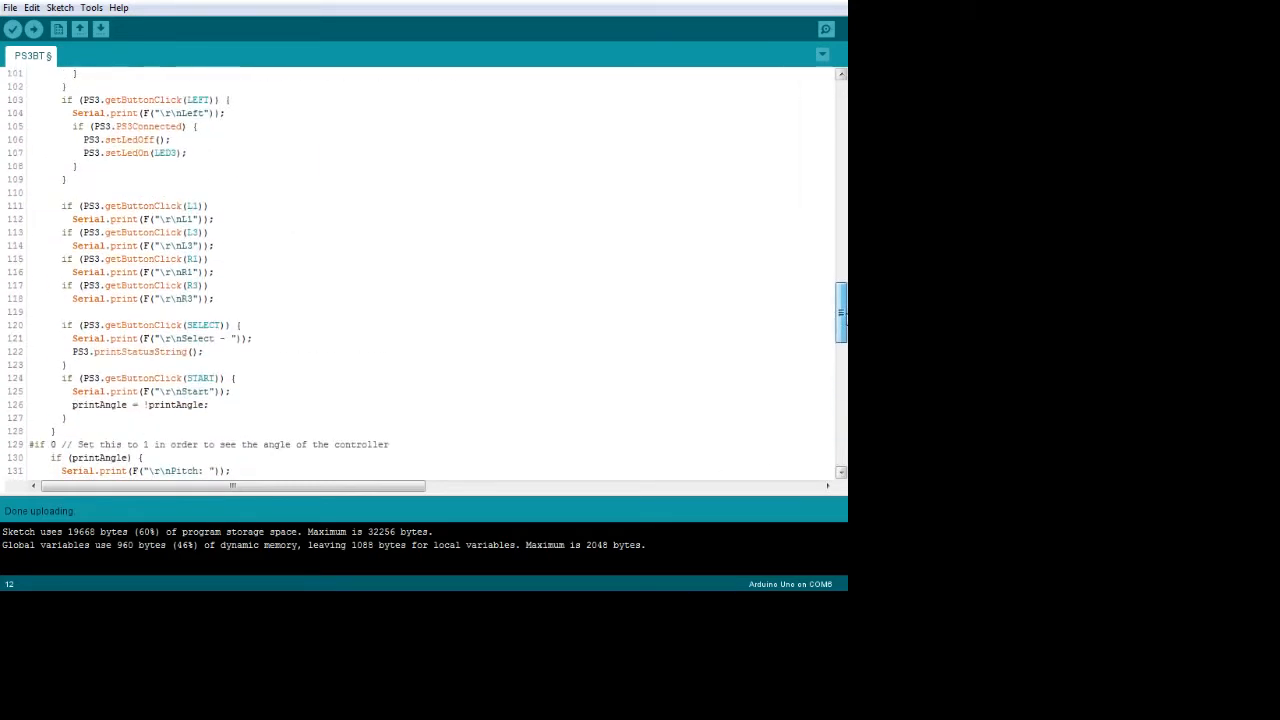
{"action": "scroll", "scroll_direction": "up", "scroll_amount": 3}
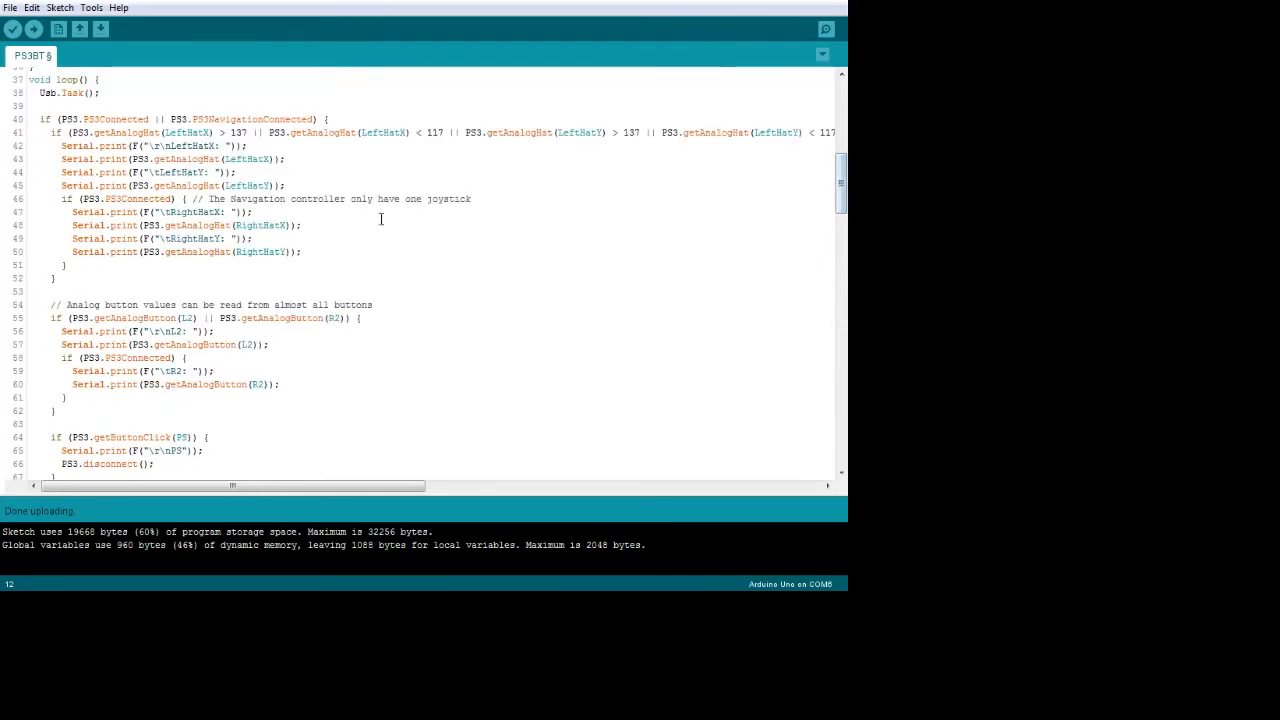
{"action": "mouse_move", "coordinate": [156, 318]}
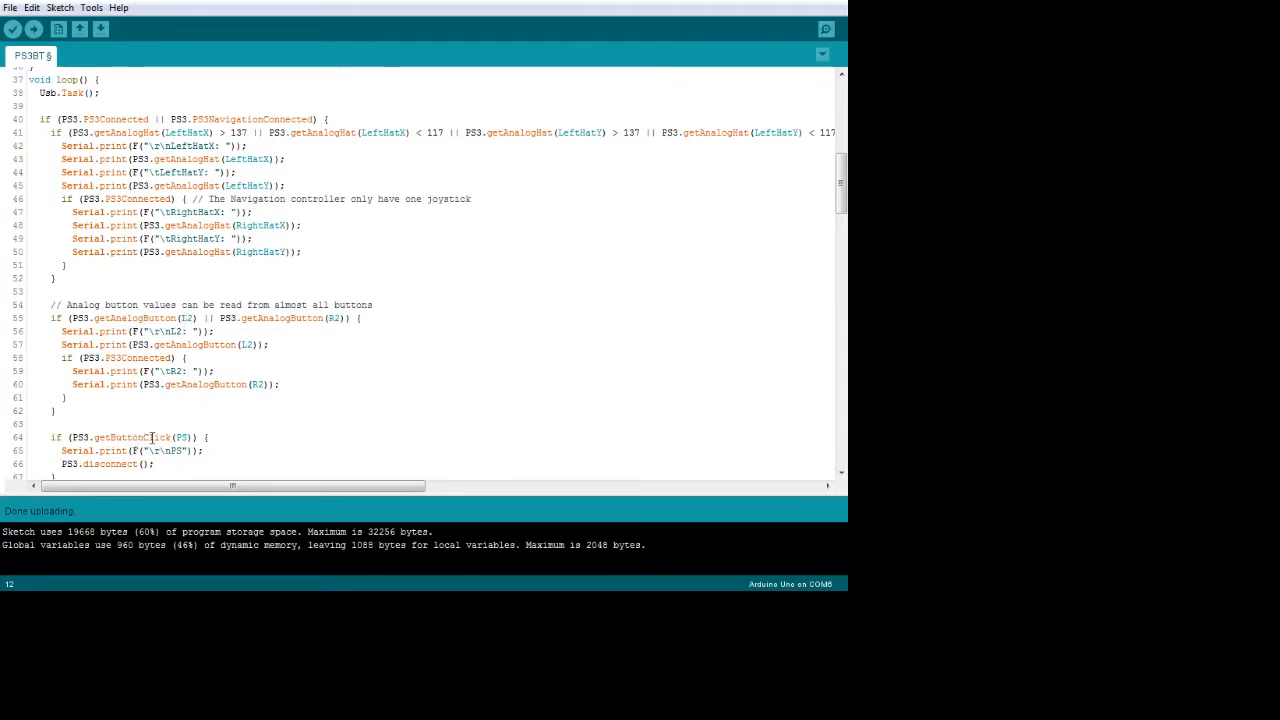
{"action": "scroll", "scroll_direction": "down", "scroll_amount": 3}
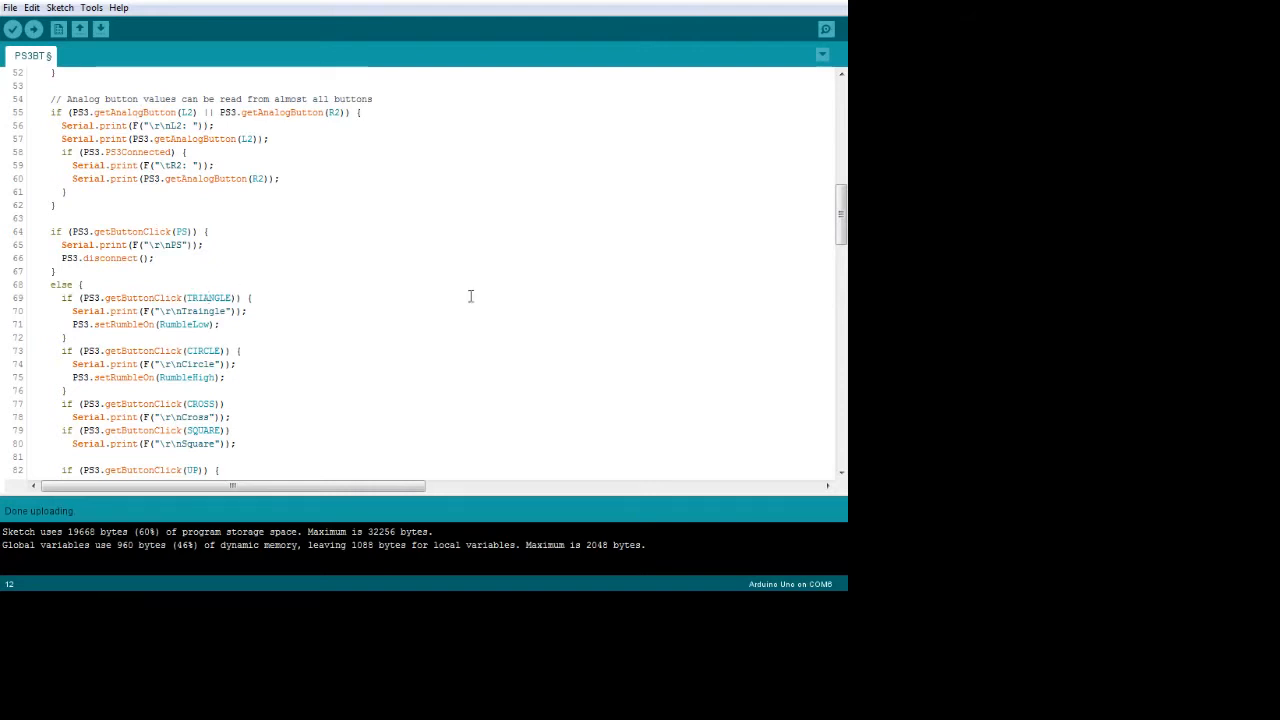
{"action": "mouse_move", "coordinate": [746, 224]}
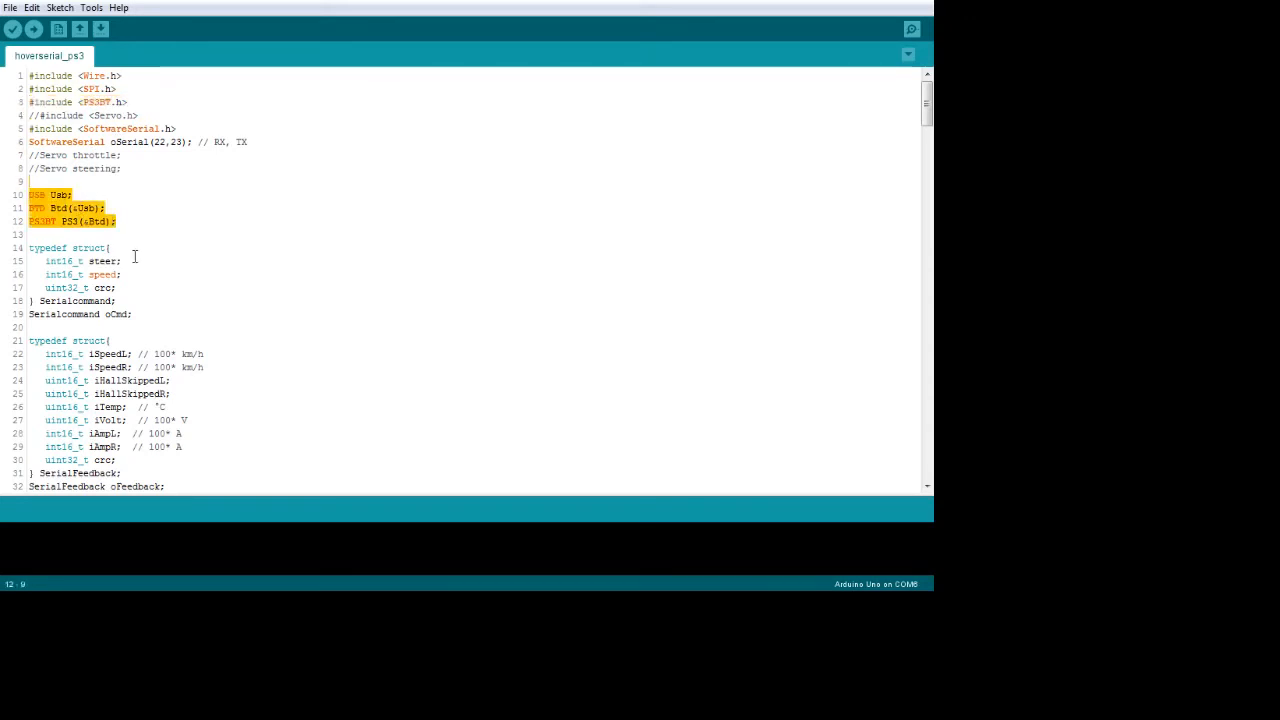
- Clear the selection in hoverboard_ps3 and scroll to the start of void loop()
{"action": "left_click", "coordinate": [116, 220]}
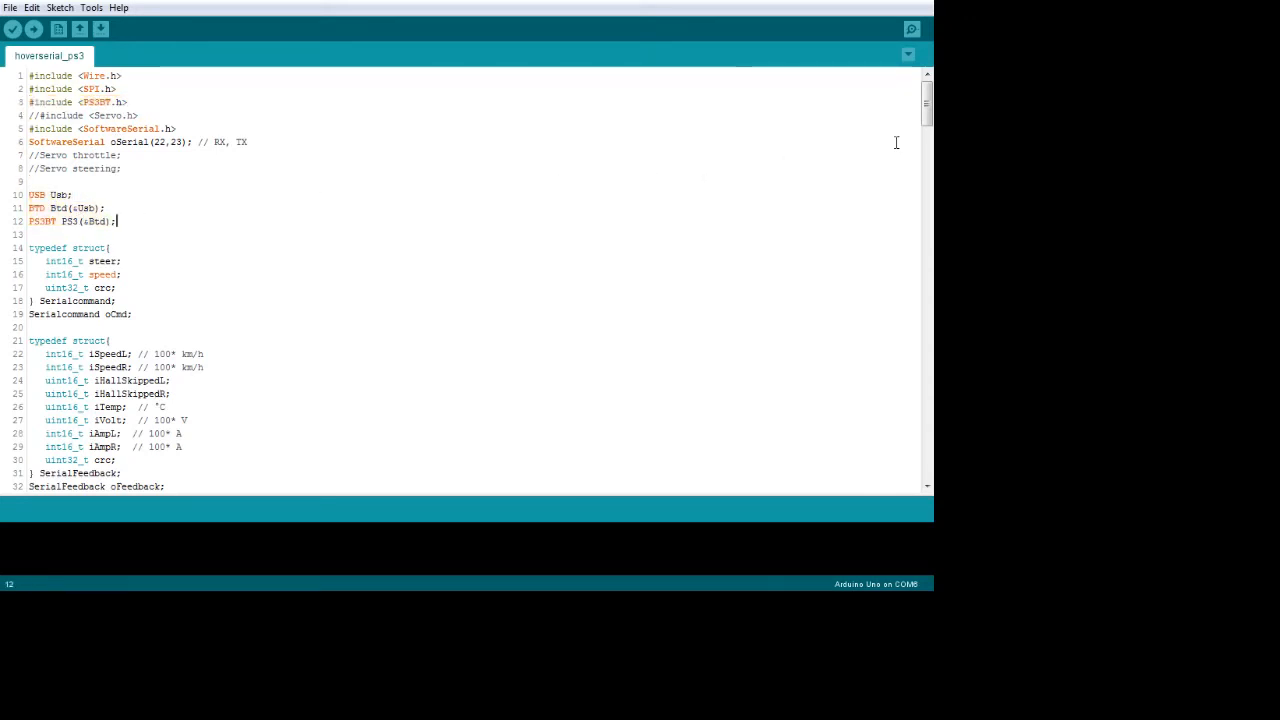
{"action": "scroll", "scroll_direction": "down", "scroll_amount": 3}
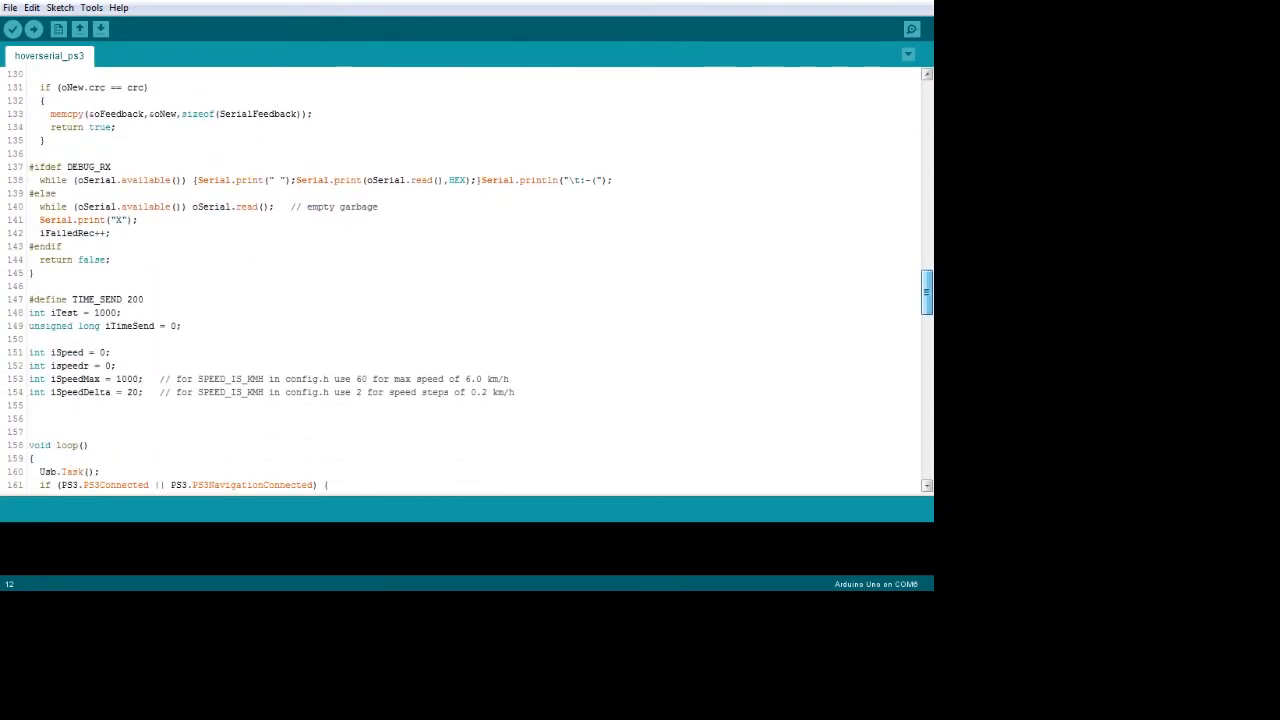
- Scroll into the loop body reading PS3 trigger, stick and button values, clearing the selection
{"action": "scroll", "scroll_direction": "down", "scroll_amount": 3}
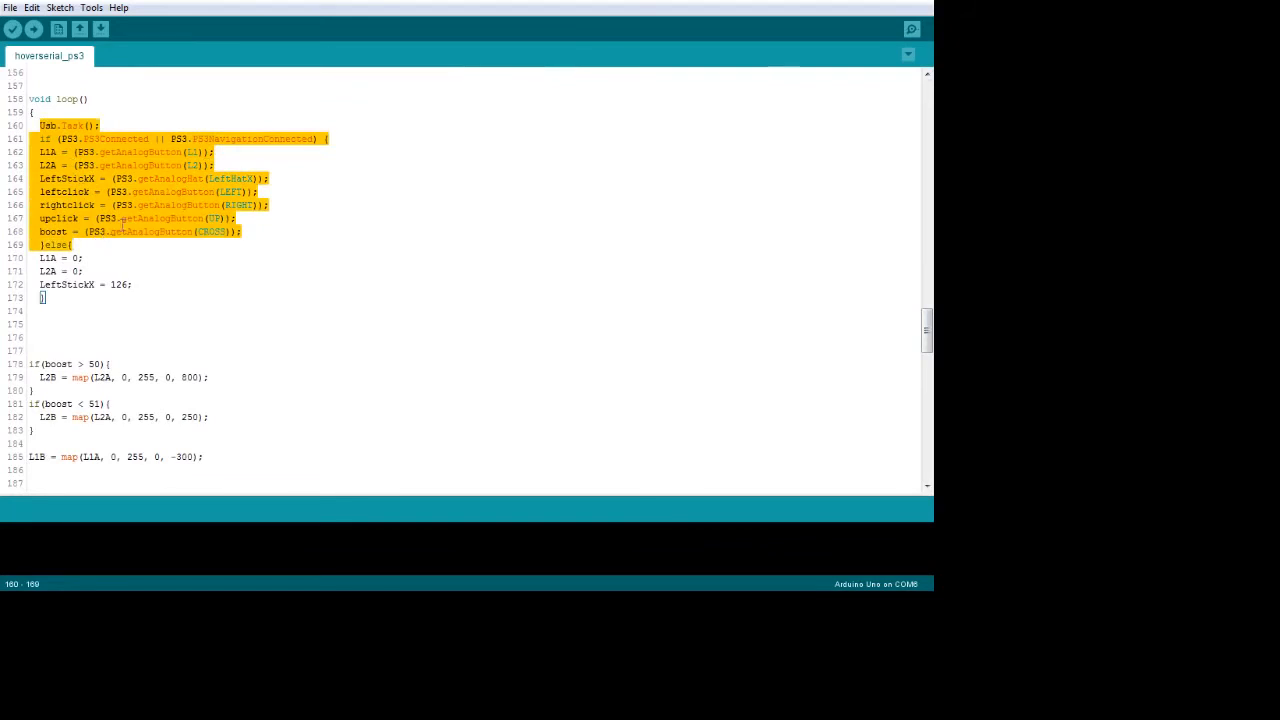
{"action": "left_click", "coordinate": [240, 232]}
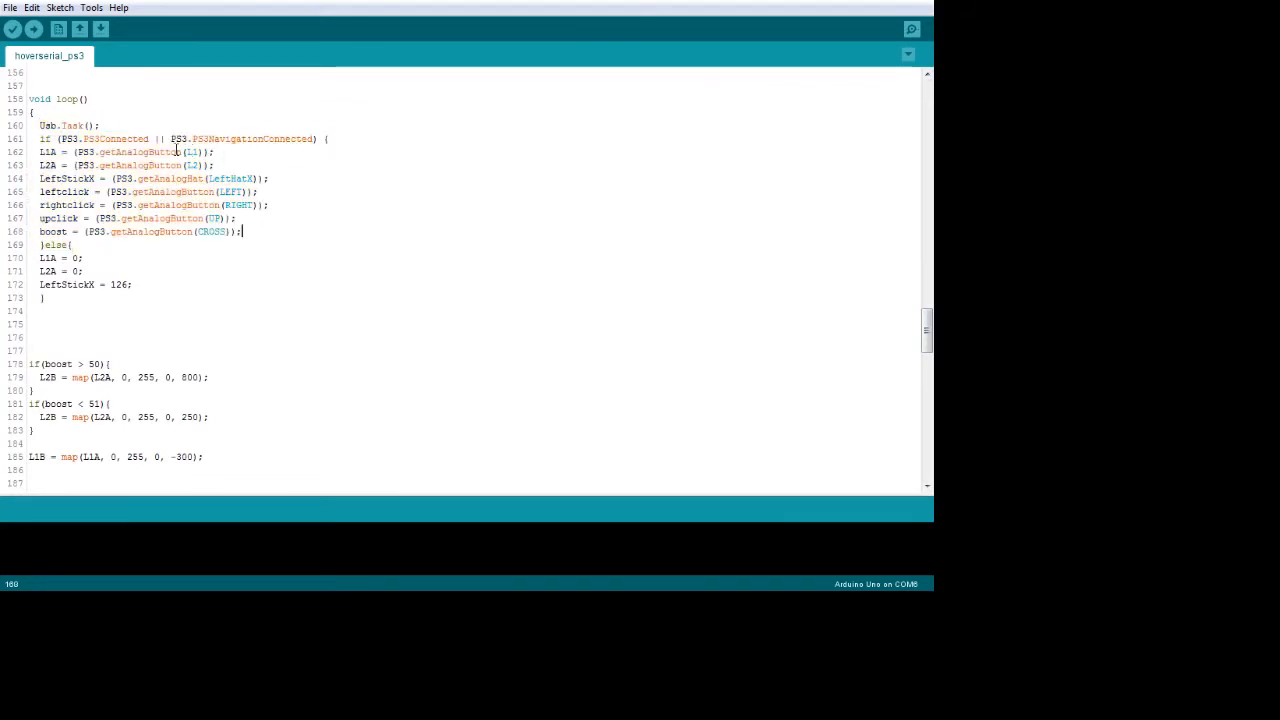
{"action": "mouse_move", "coordinate": [160, 170]}
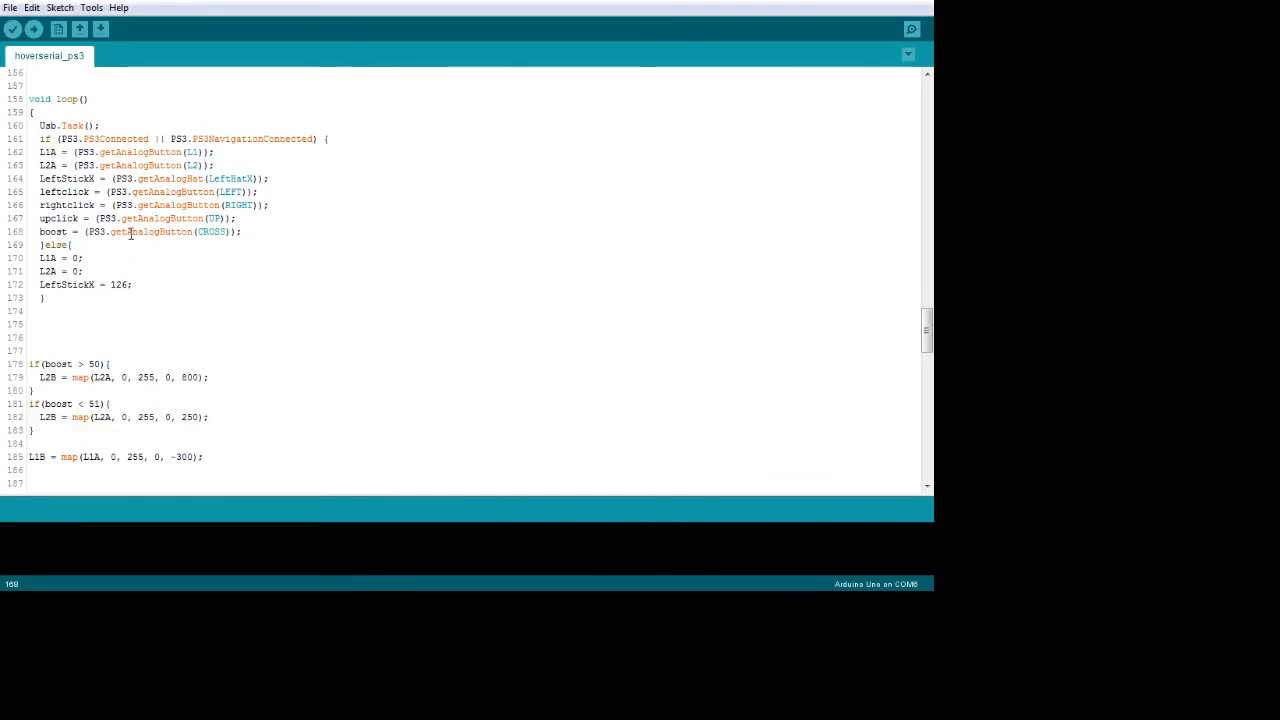
{"action": "mouse_move", "coordinate": [190, 344]}
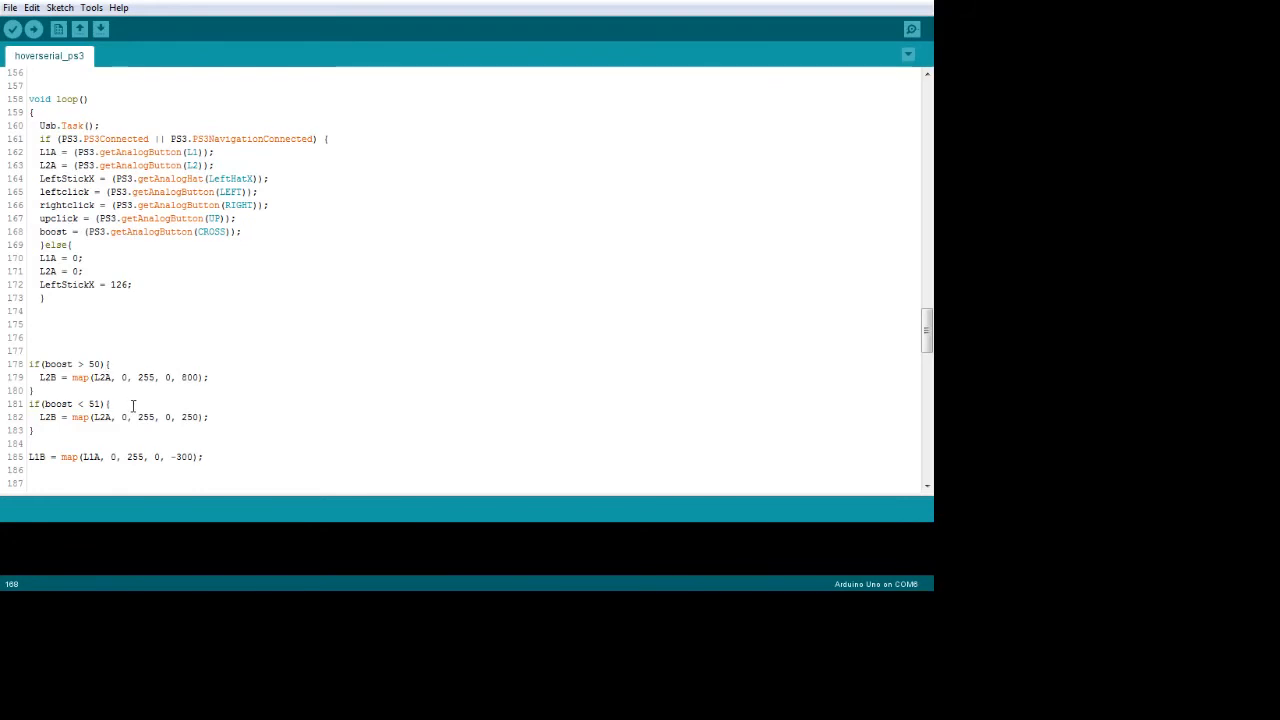
{"action": "mouse_move", "coordinate": [192, 258]}
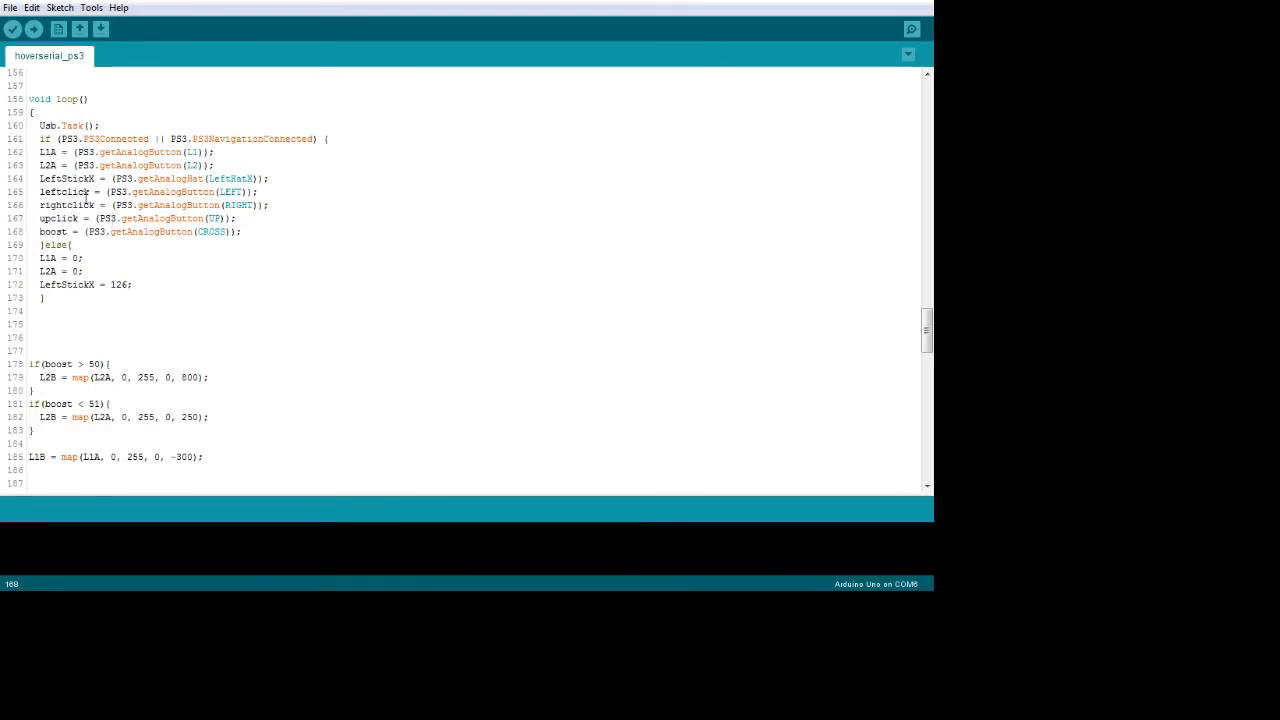
{"action": "mouse_move", "coordinate": [150, 192]}
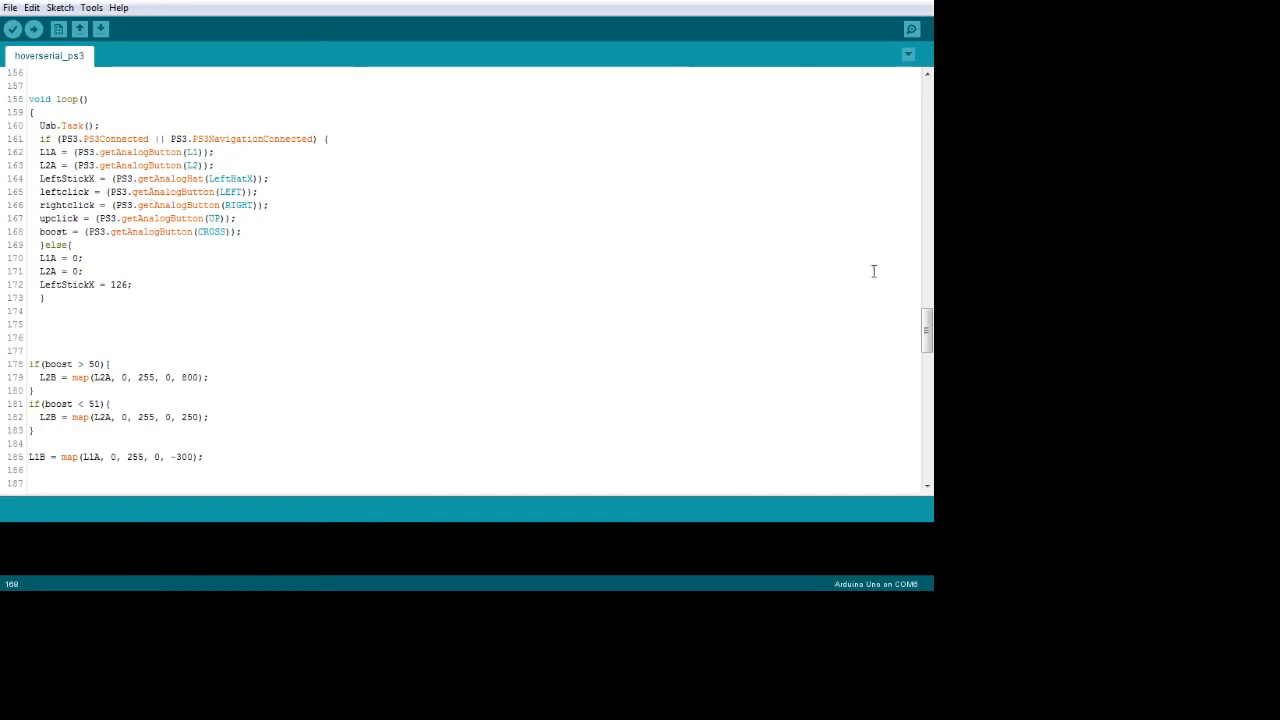
- Scroll past the leftclick/rightclick logic to the Serial.print feedback block and Send()
{"action": "scroll", "scroll_direction": "down", "scroll_amount": 3}
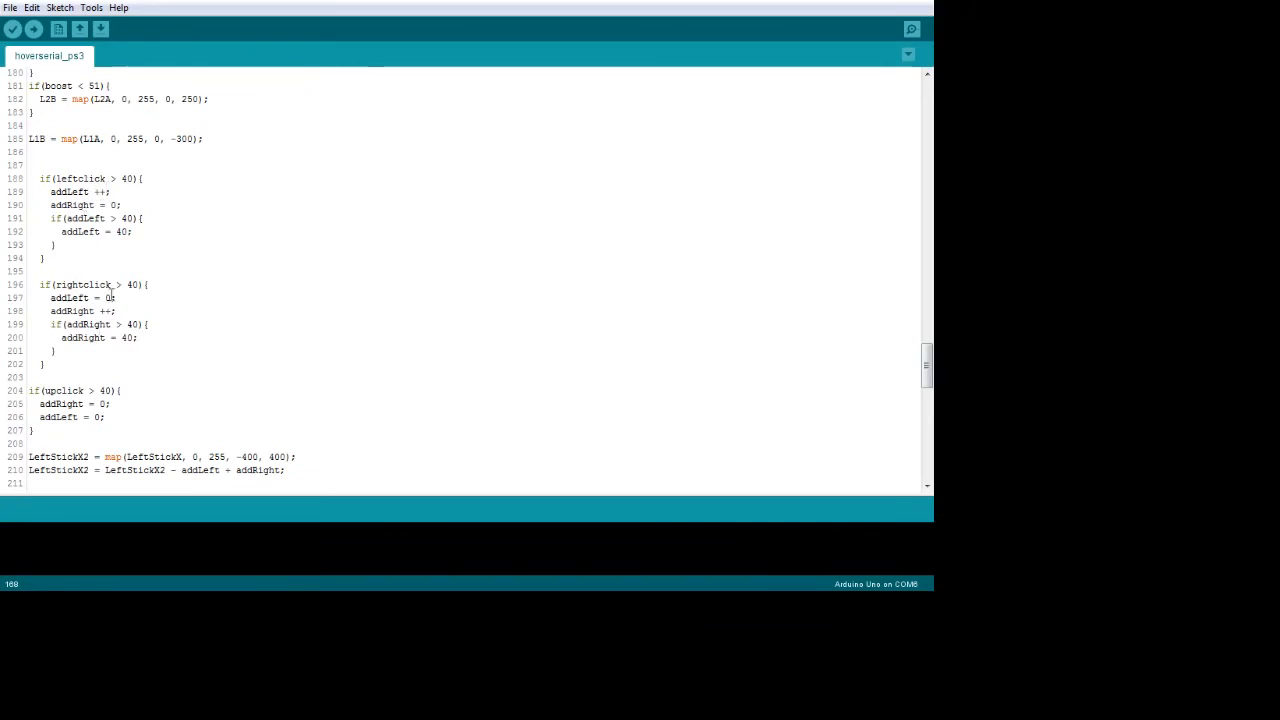
{"action": "mouse_move", "coordinate": [882, 254]}
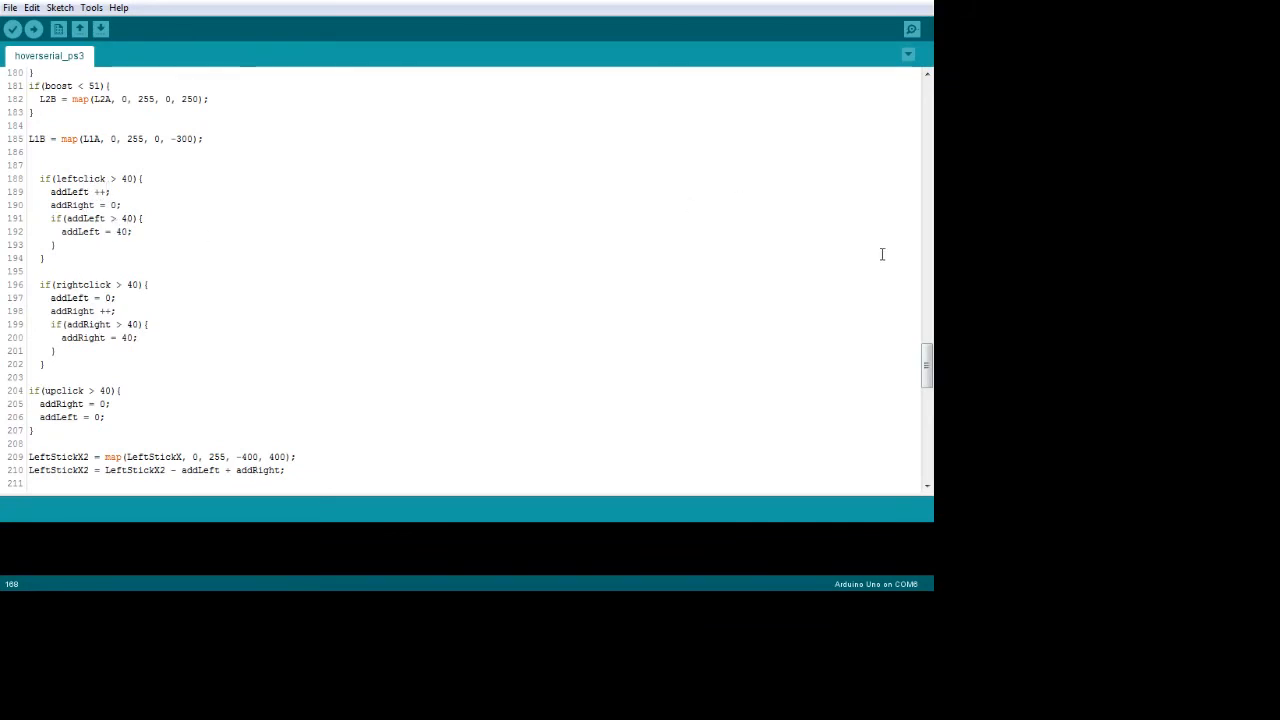
{"action": "scroll", "scroll_direction": "down", "scroll_amount": 3}
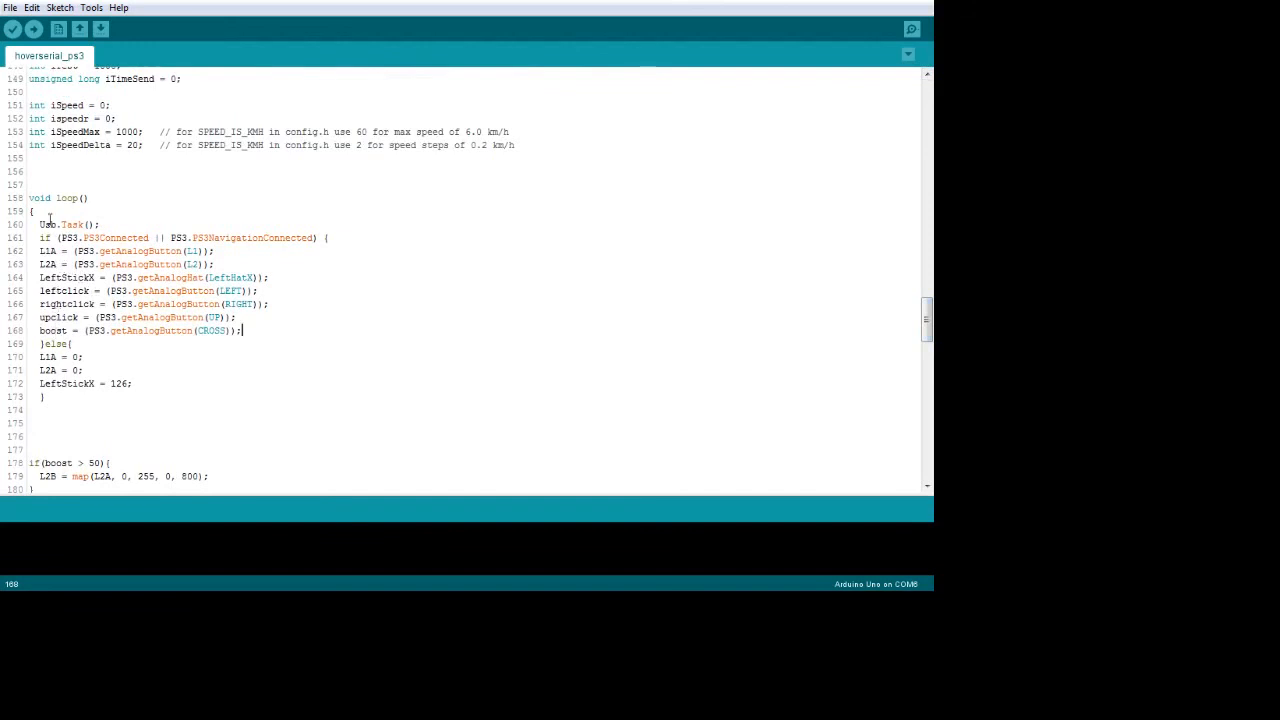
{"action": "mouse_move", "coordinate": [200, 310]}
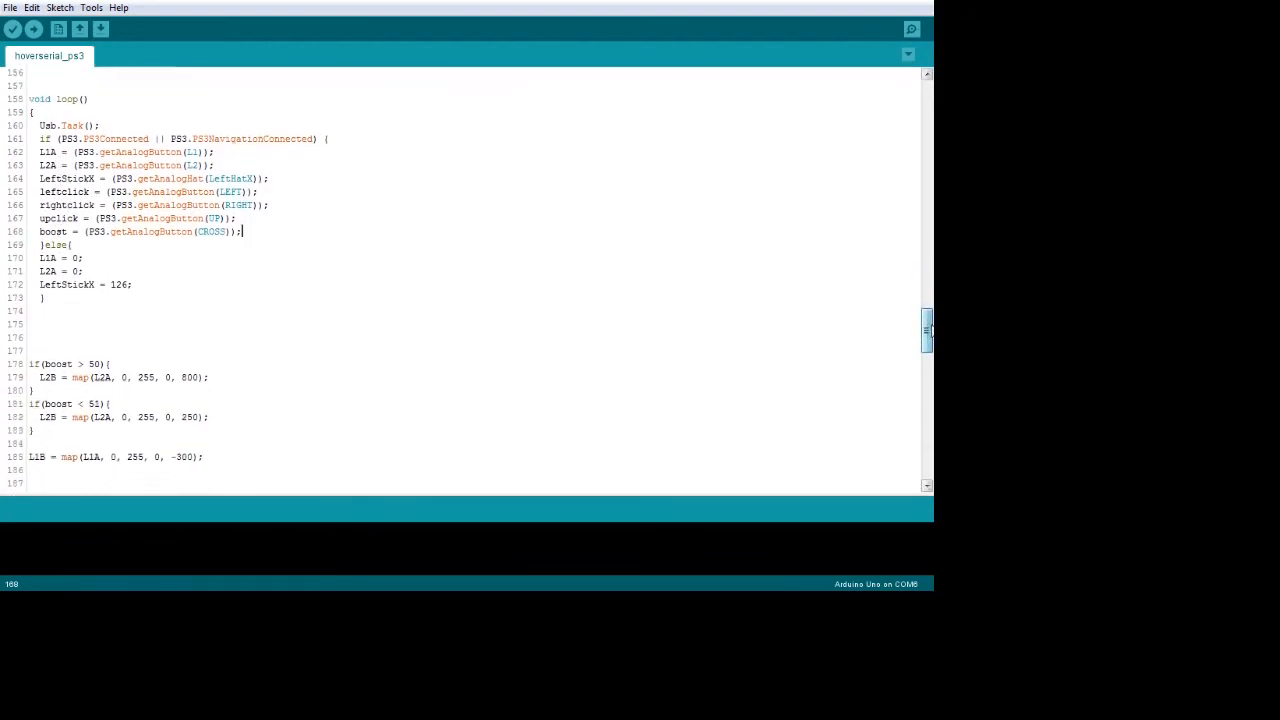
{"action": "scroll", "scroll_direction": "down", "scroll_amount": 3}
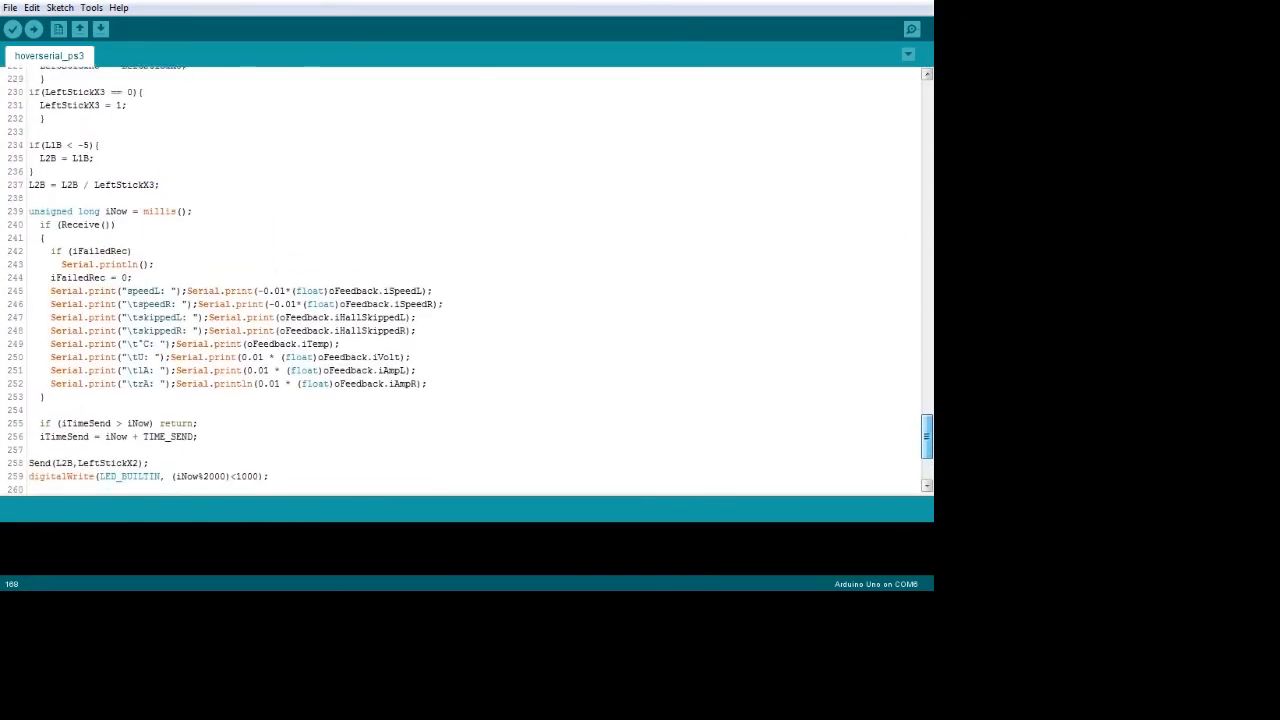
{"action": "scroll", "scroll_direction": "up", "scroll_amount": 3}
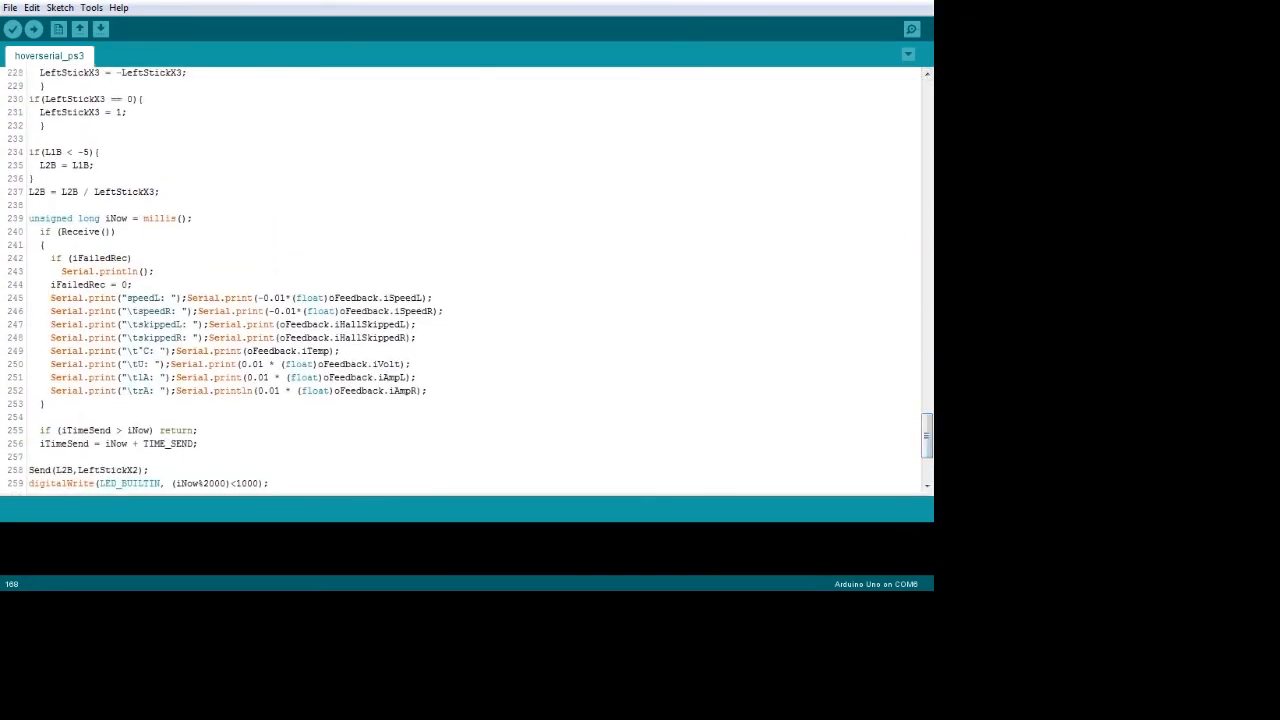